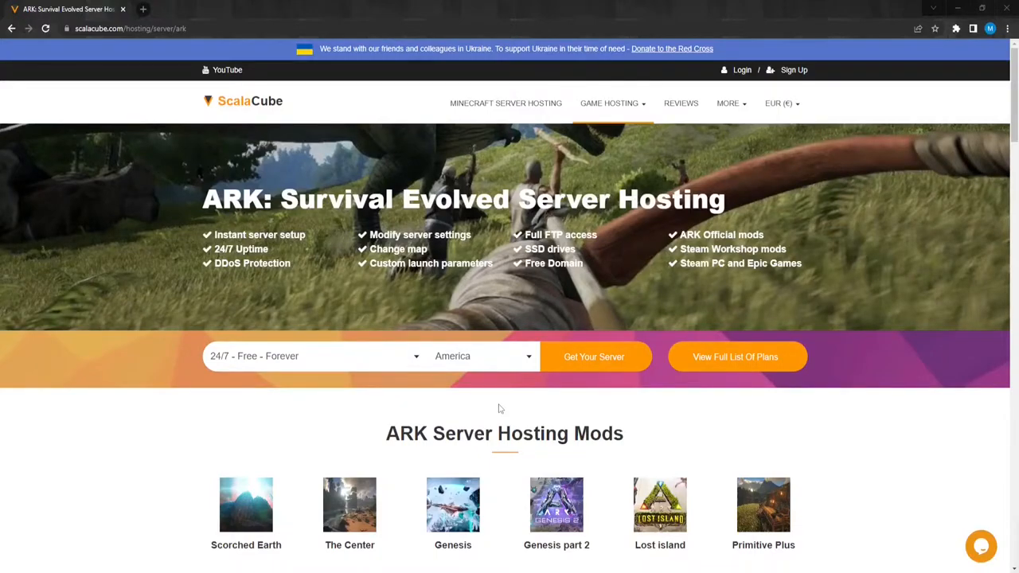
mouse_move(752, 283)
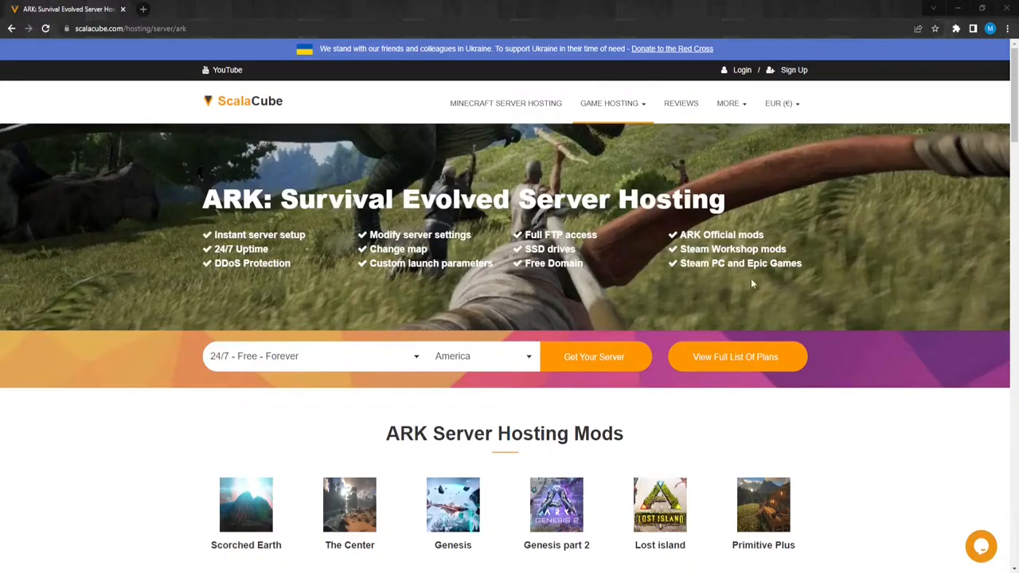
mouse_move(740, 70)
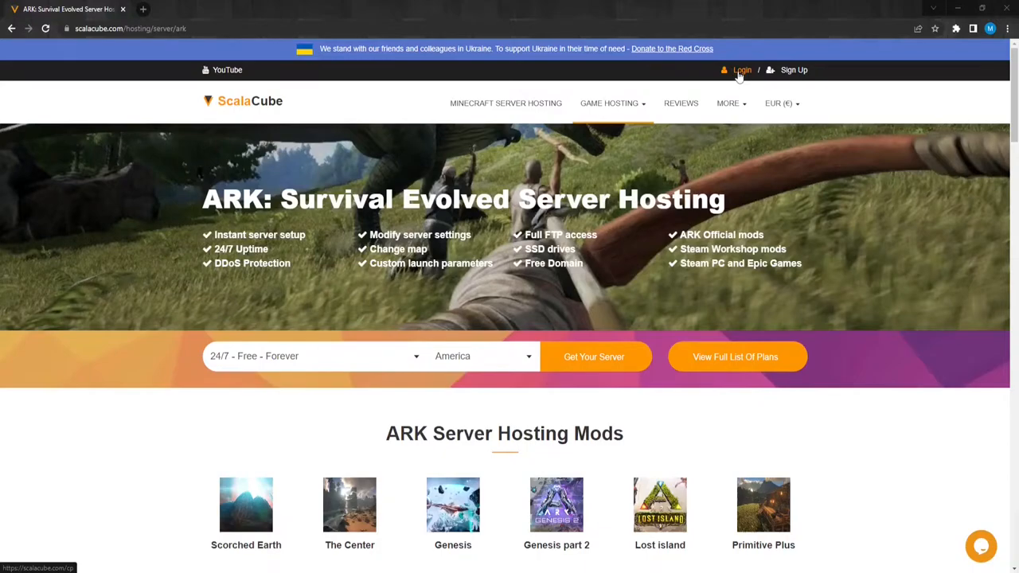
Step: Log in, turn off the ARK: Survival Evolved server and refresh until its overview shows again
click(742, 70)
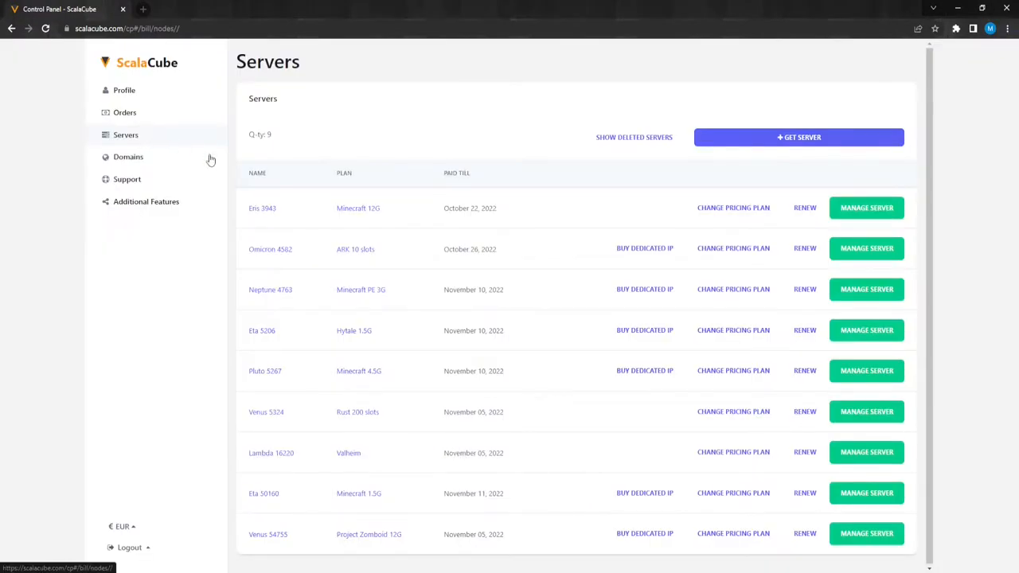
click(866, 249)
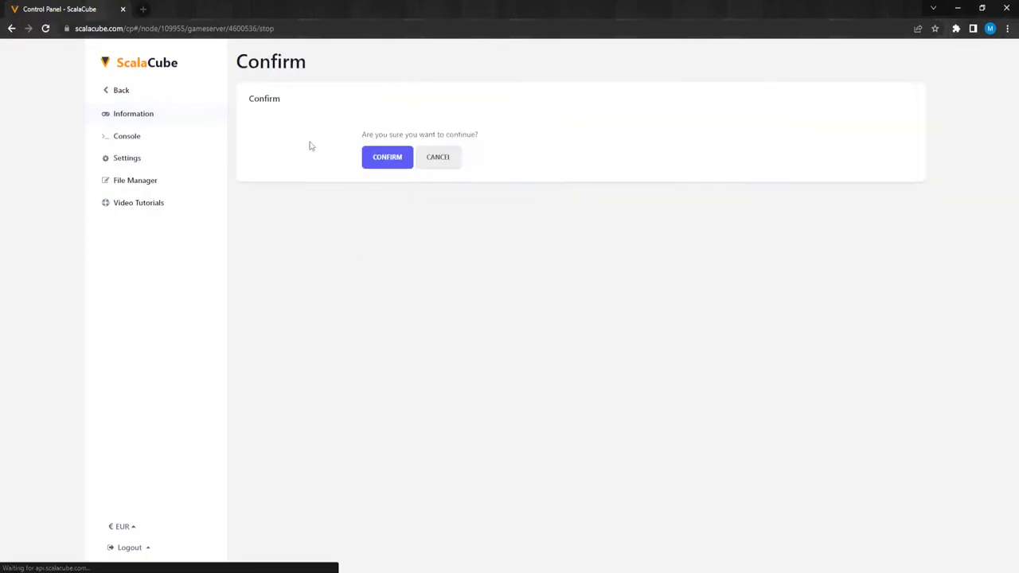
click(389, 158)
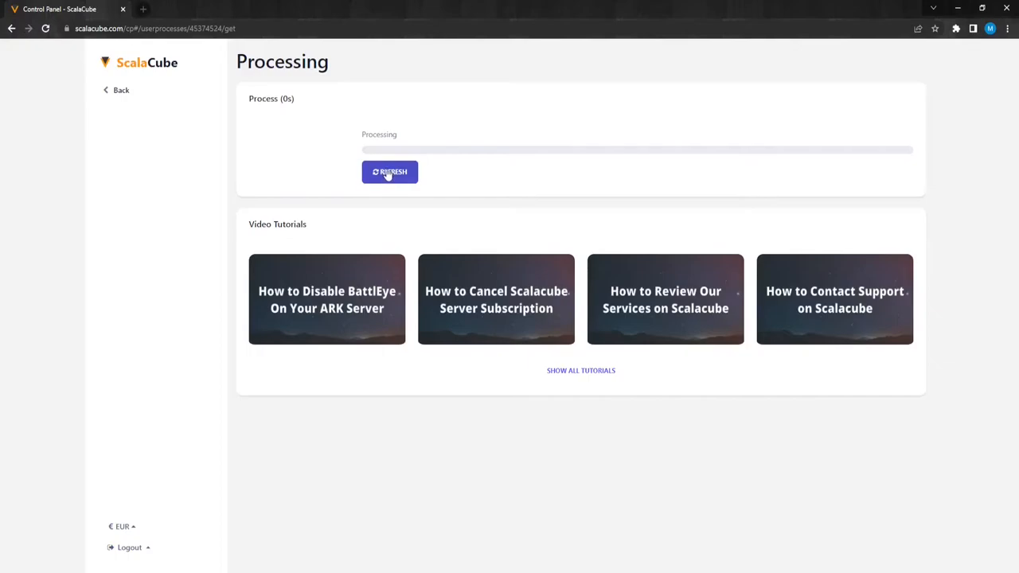
click(389, 172)
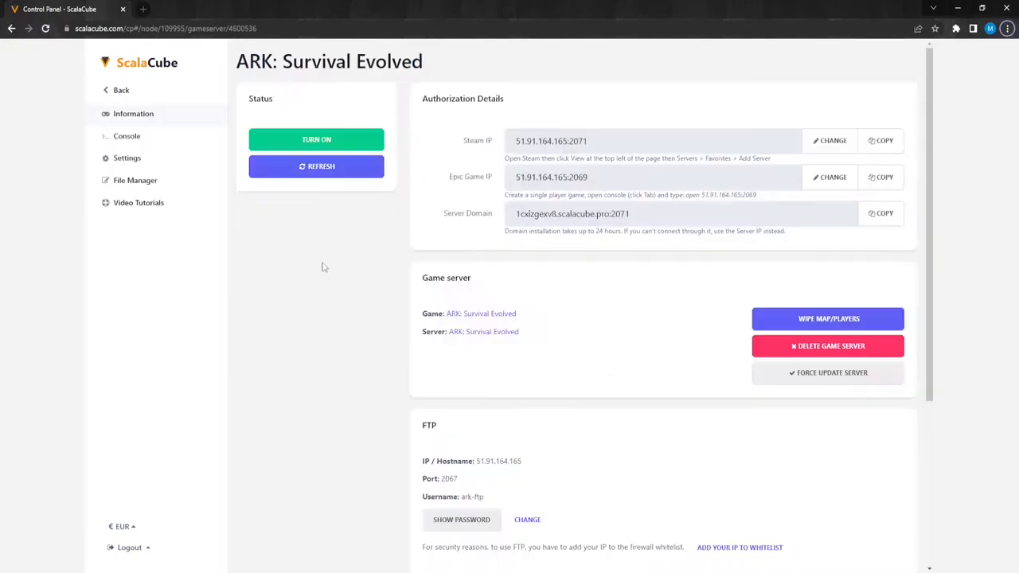
Step: From Settings, edit GameUserSettings.ini and search for 'daycycle' to locate DayCycleSpeedScale
click(128, 158)
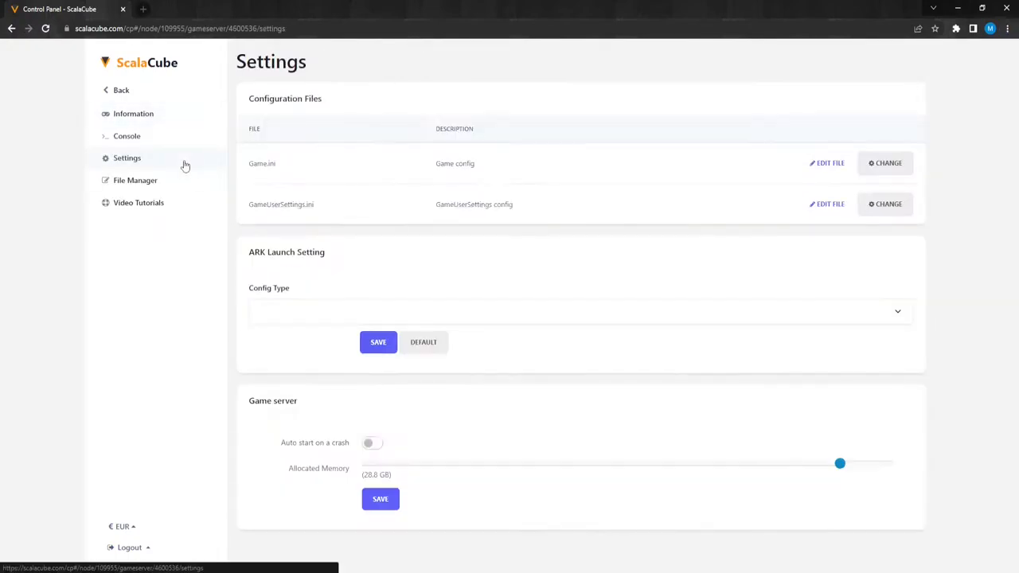
click(579, 310)
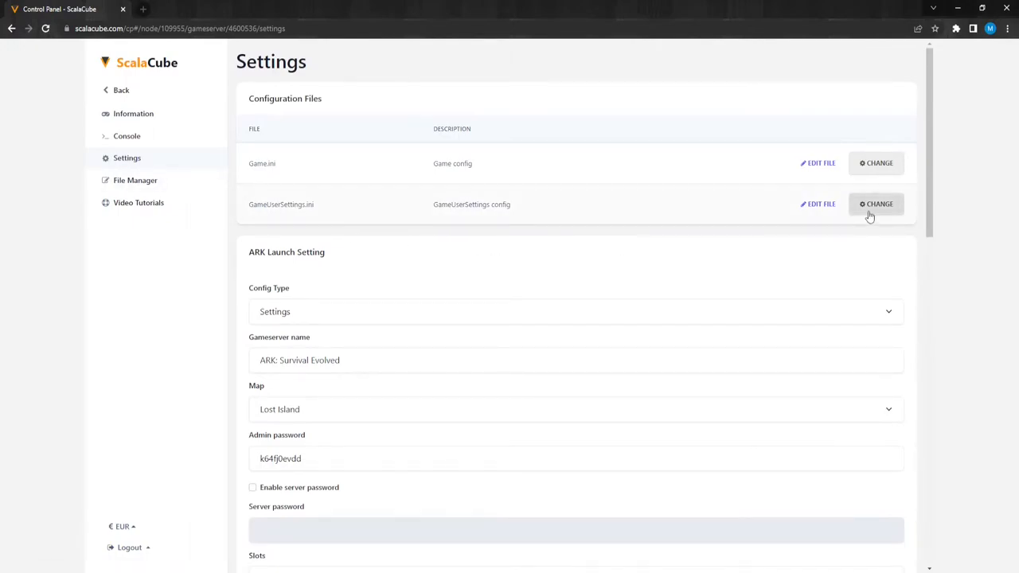
click(876, 204)
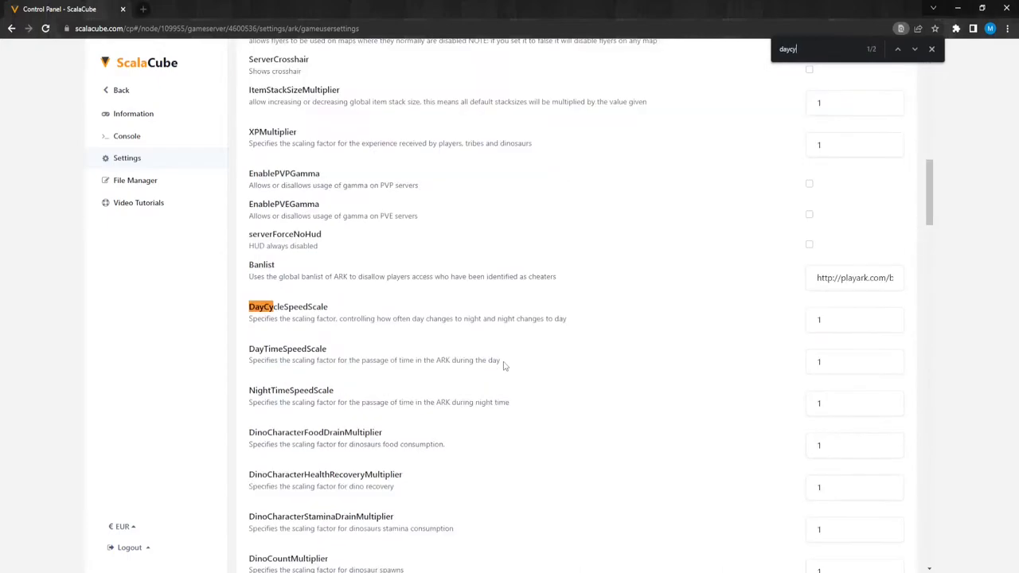
click(932, 47)
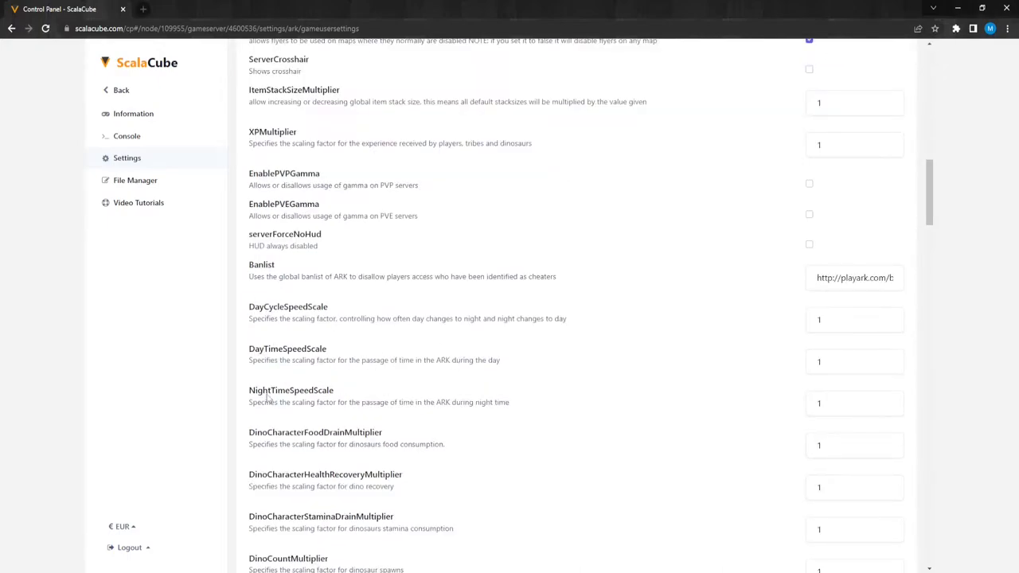
mouse_move(618, 409)
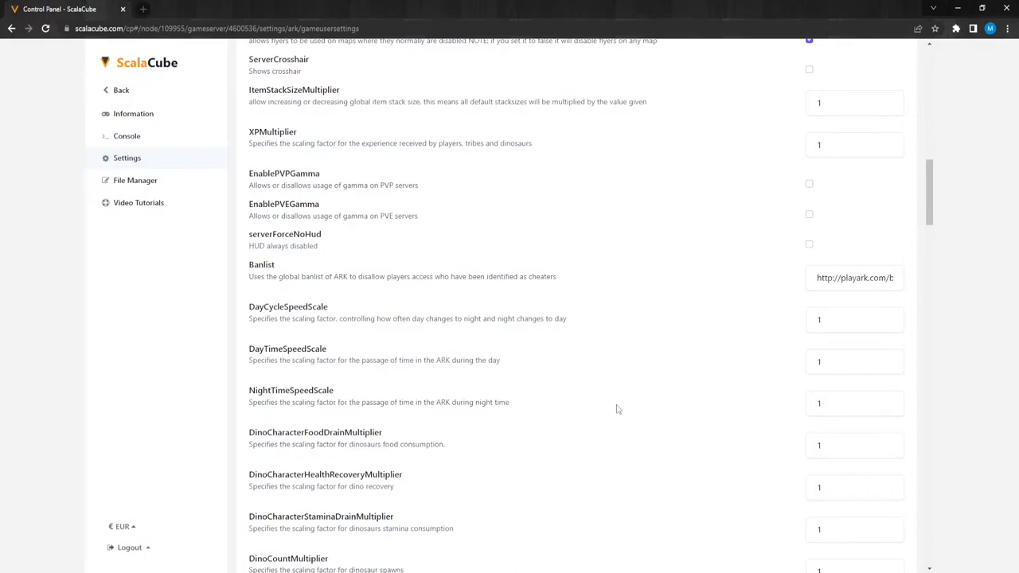
mouse_move(623, 406)
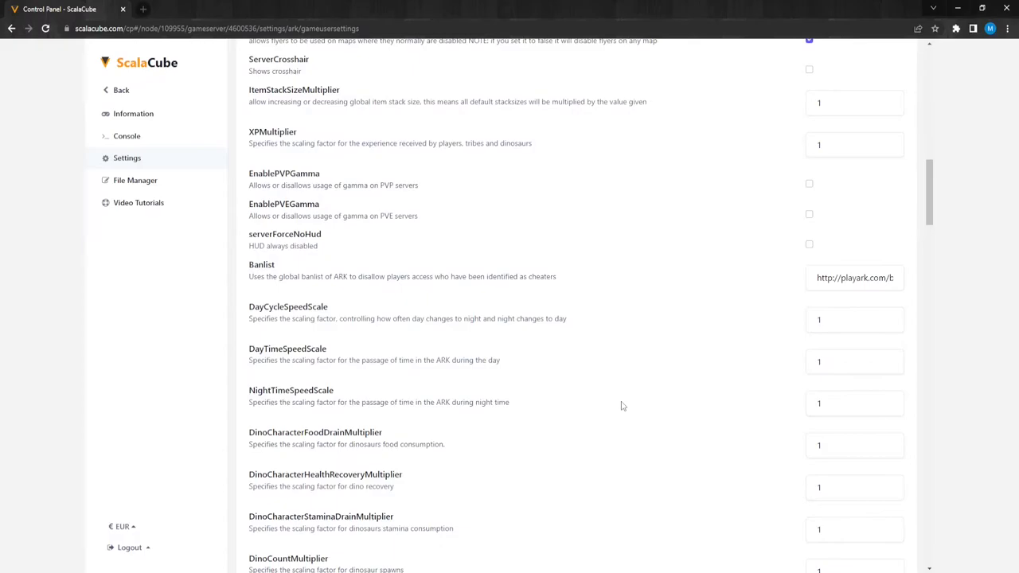
Step: Enter 0.035 as the DayCycleSpeedScale value, leaving day and night speed scales at 1
click(853, 318)
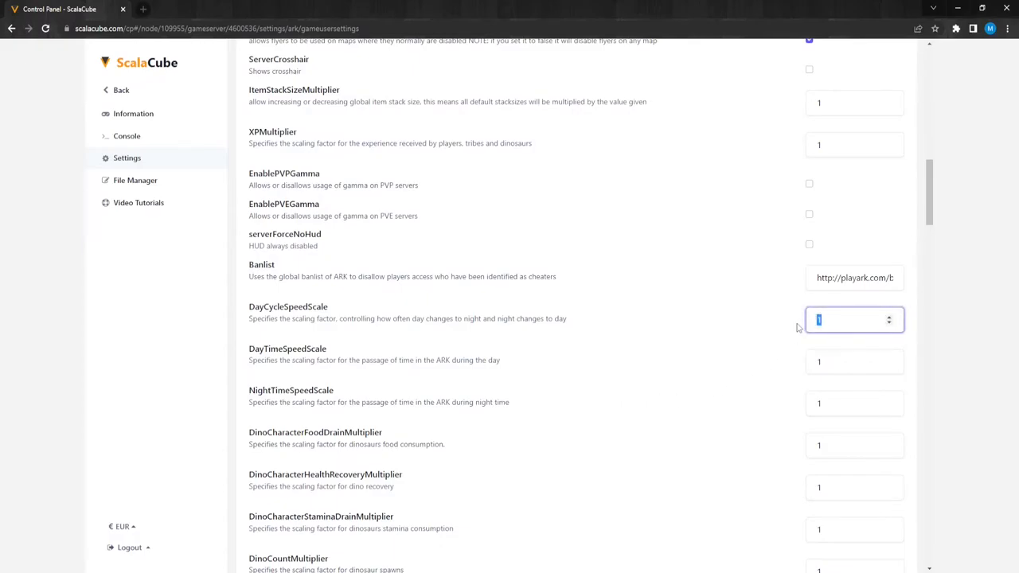
text(0)
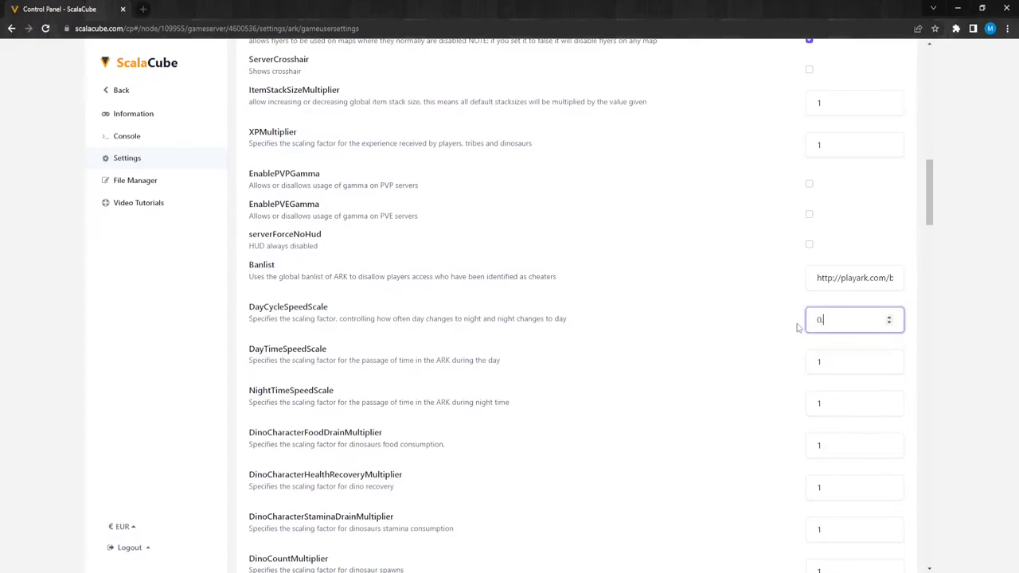
text(.035)
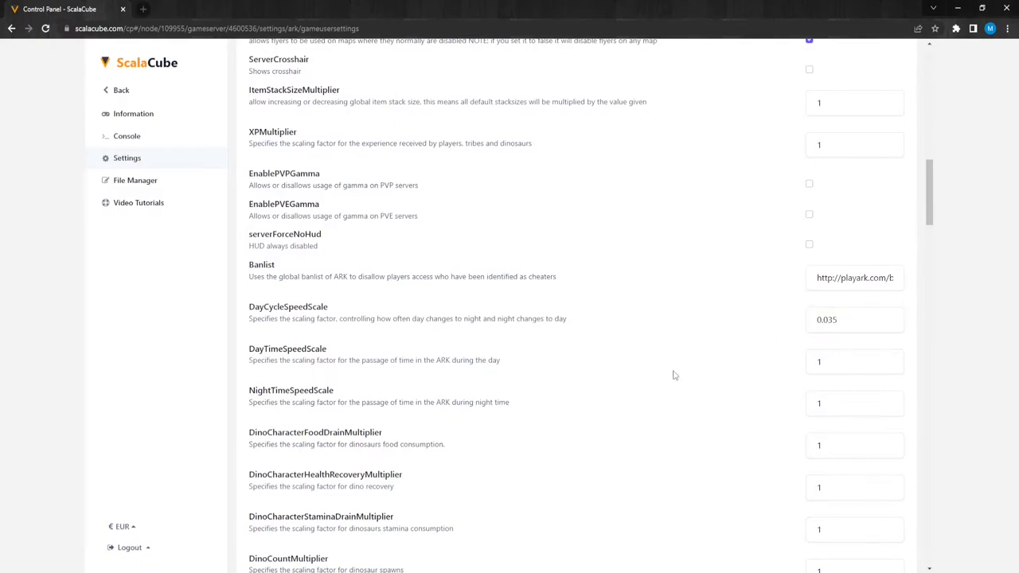
mouse_move(621, 392)
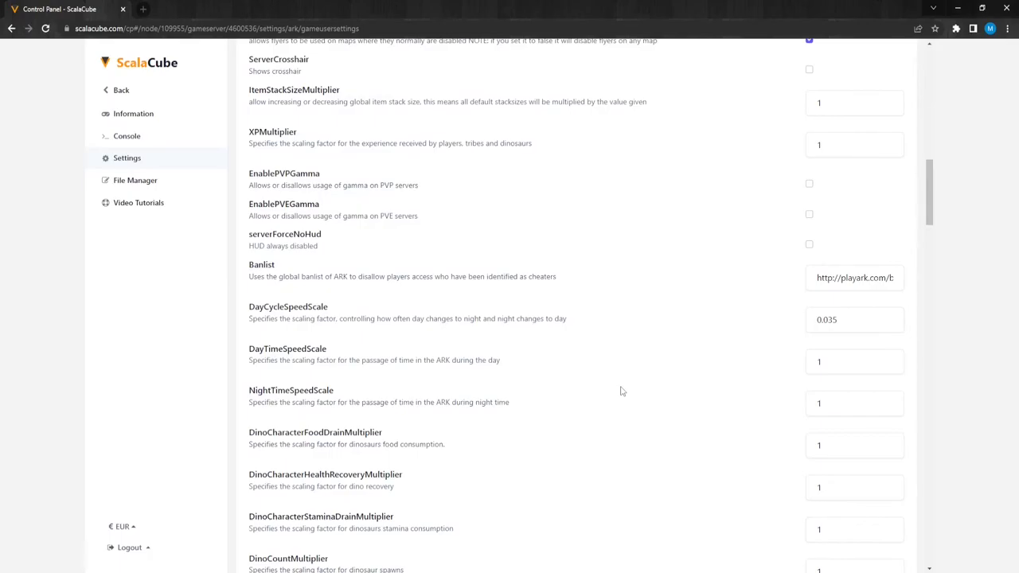
Step: Save the changed GameUserSettings.ini, confirm, and turn the ARK server back on
scroll(down, 3)
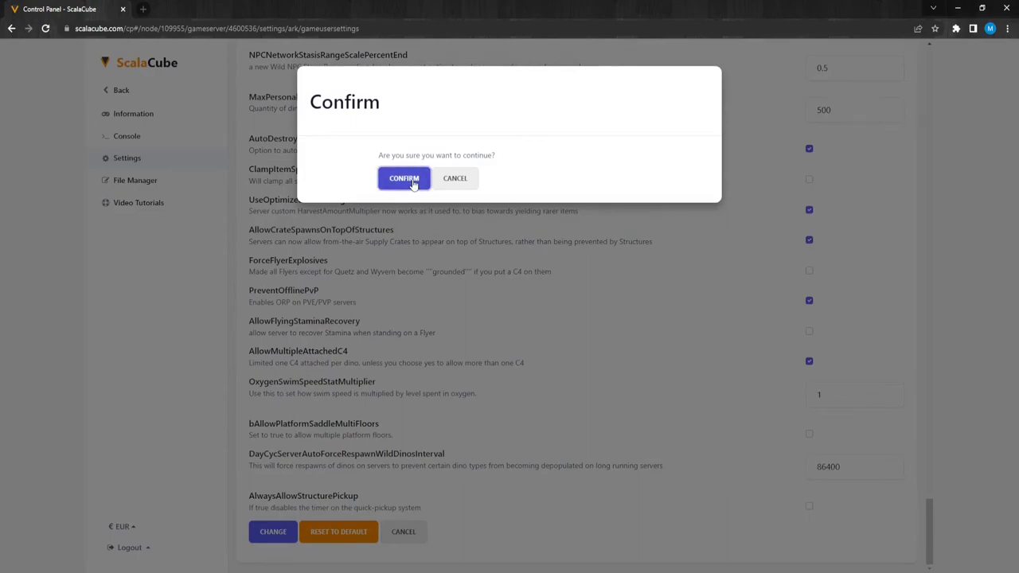
click(405, 178)
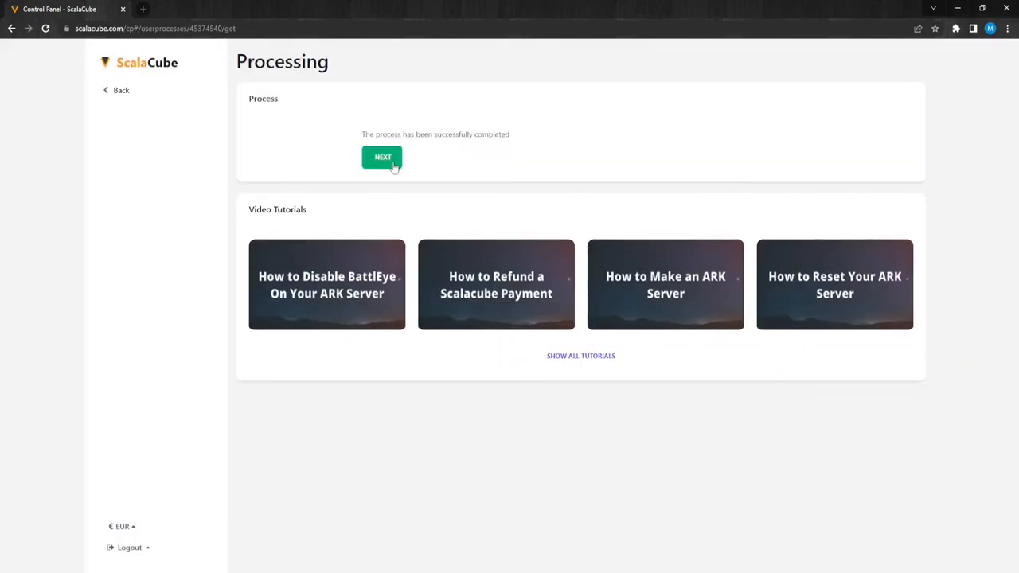
click(382, 157)
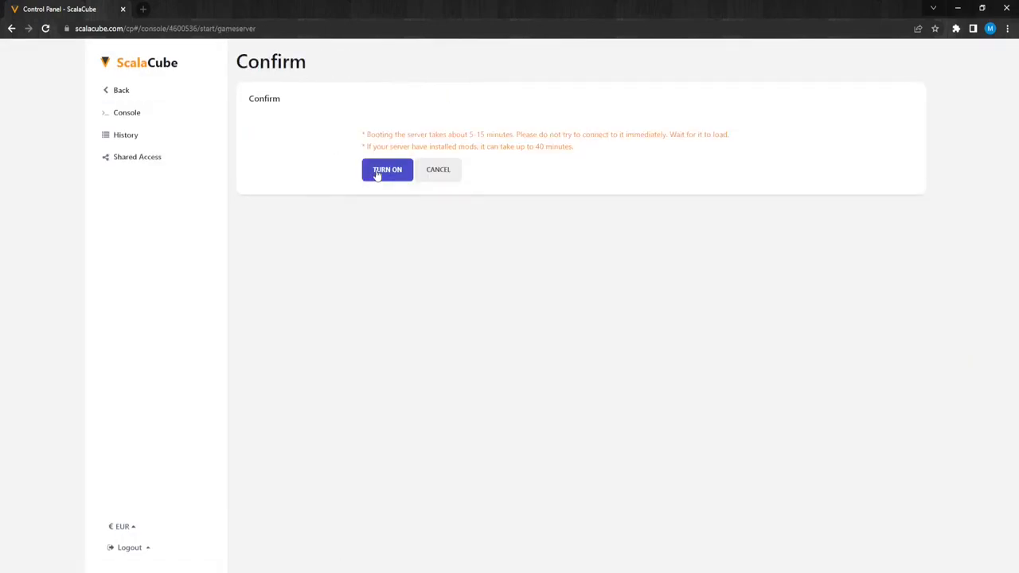
click(387, 168)
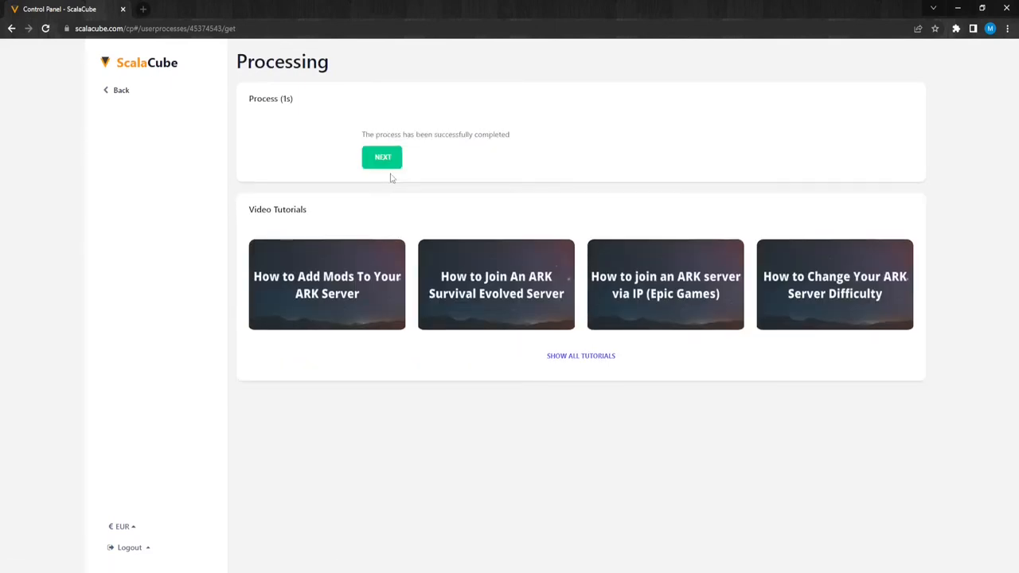
click(382, 157)
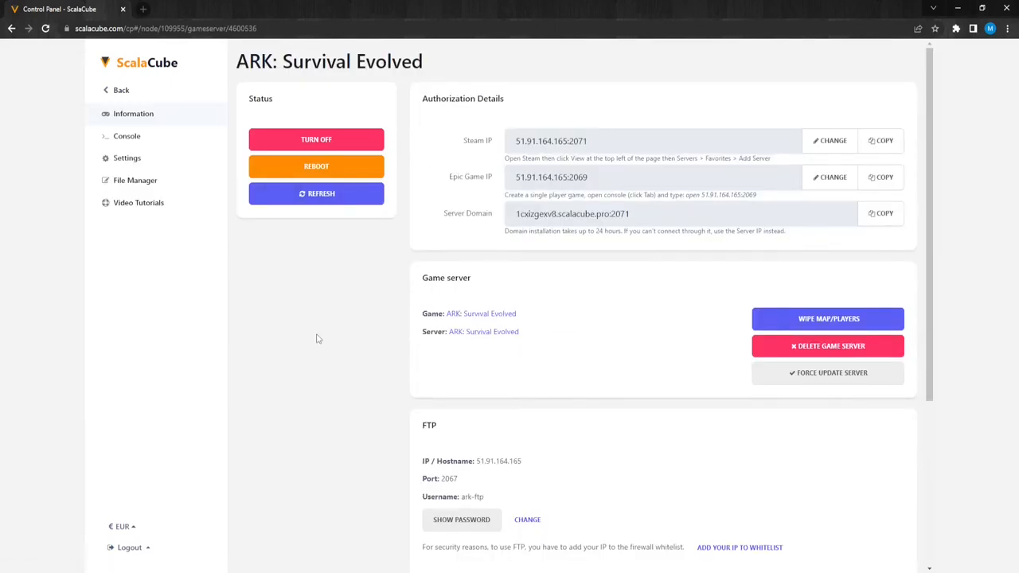